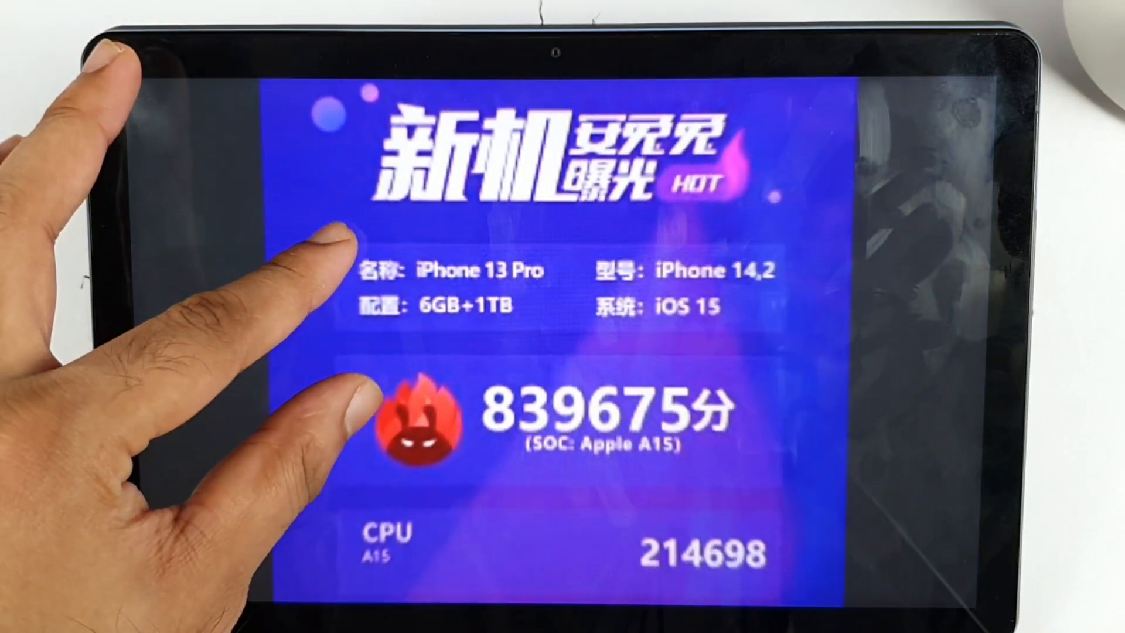
pyautogui.scroll(-3)
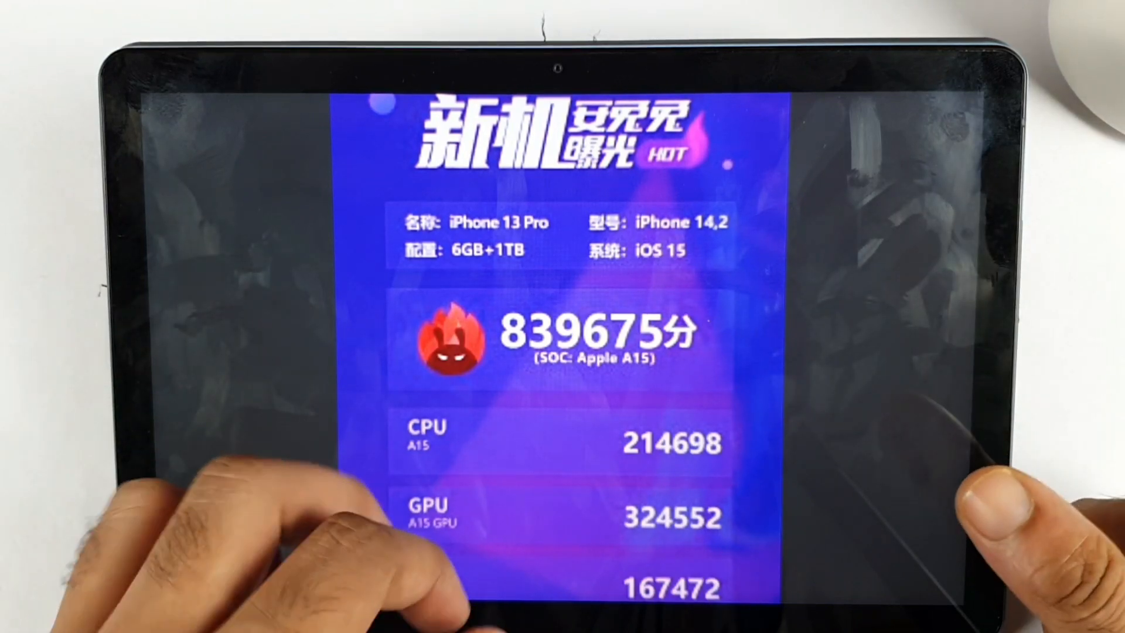
pyautogui.scroll(-3)
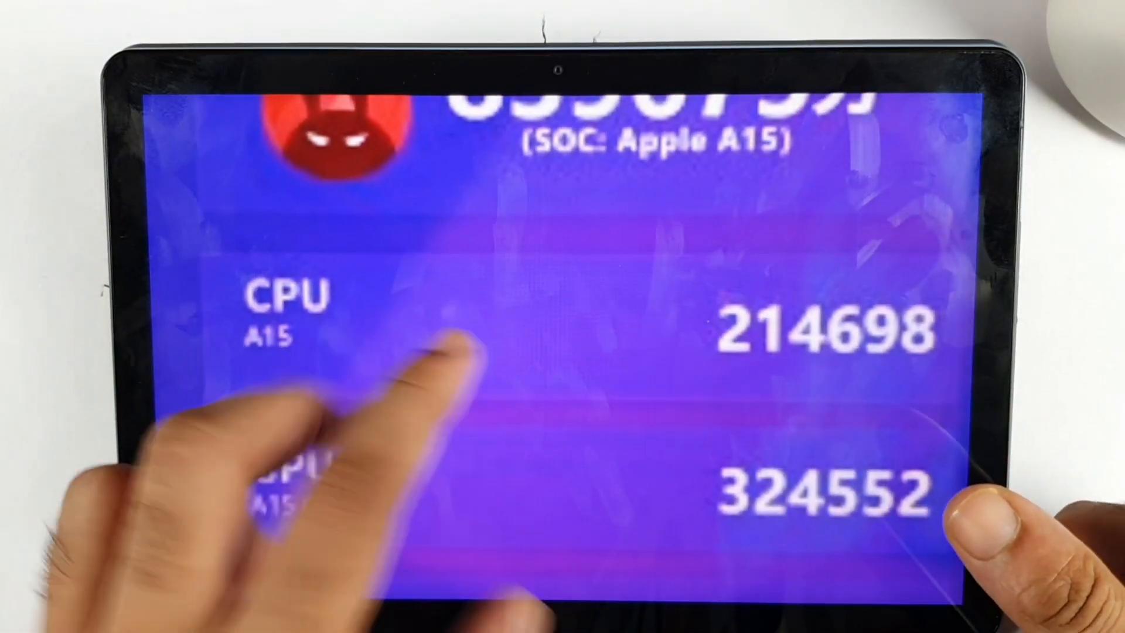